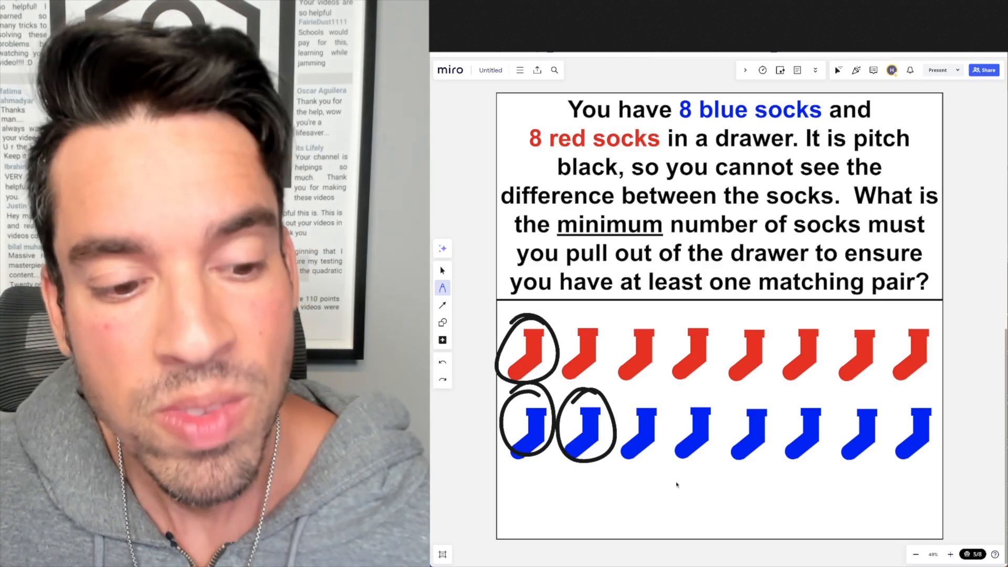
{"action": "mouse_move", "coordinate": [650, 487]}
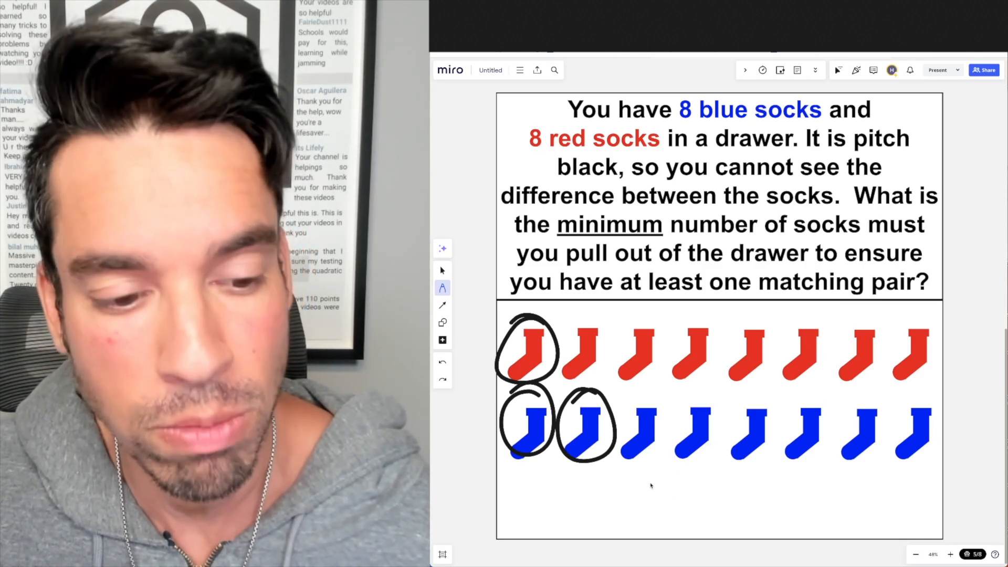
{"action": "type", "text": "3 s"}
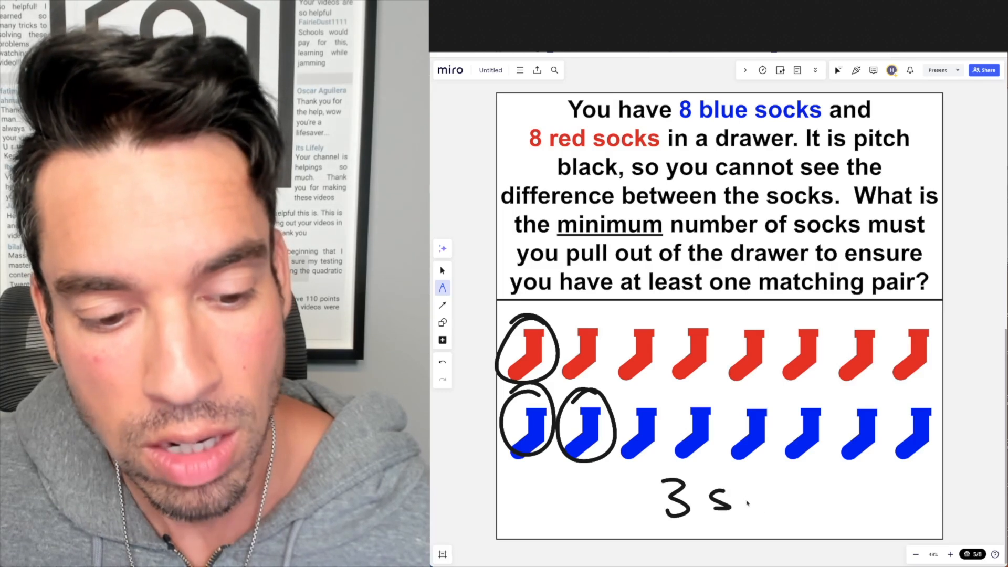